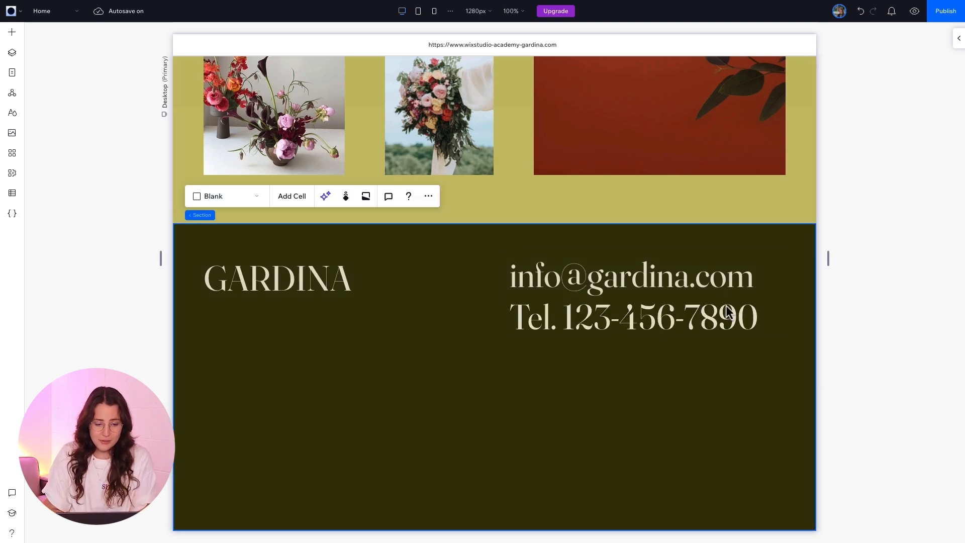
- Select the GARDINA footer title and scroll the Inspector to its size and design settings
left_click(851, 328)
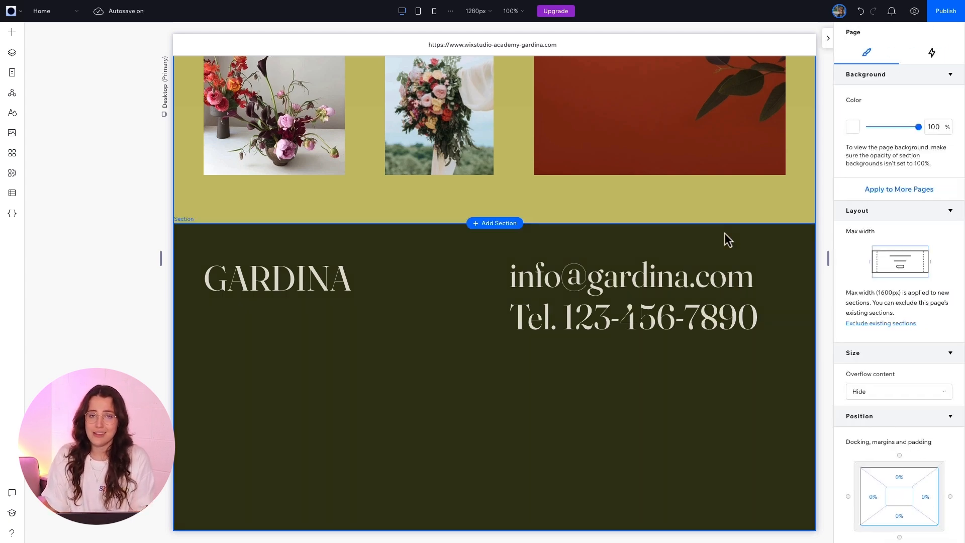
left_click(277, 278)
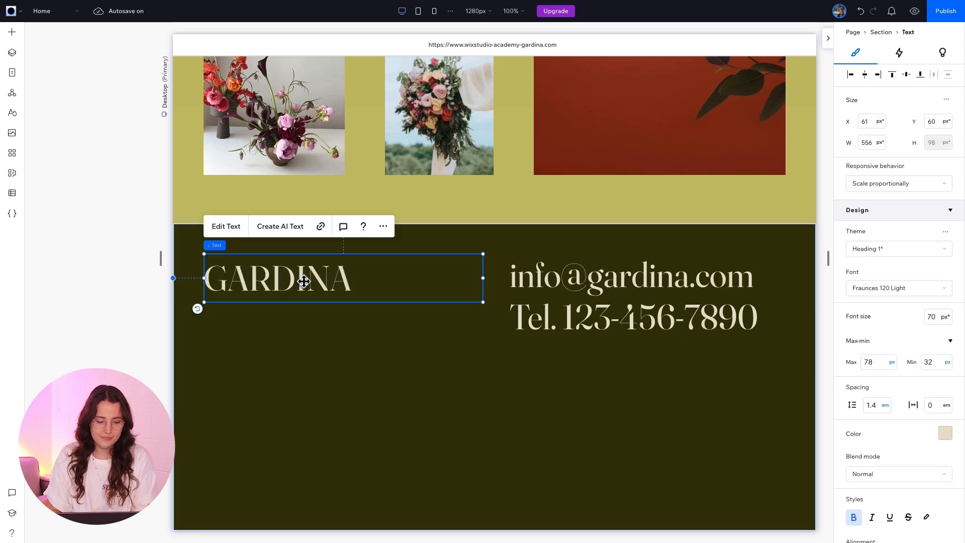
scroll("down", 3)
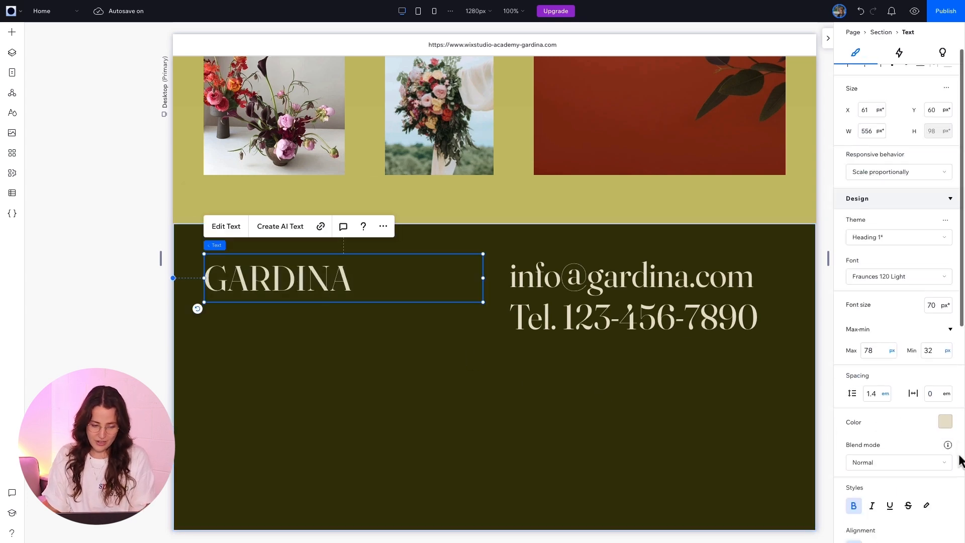
scroll("down", 3)
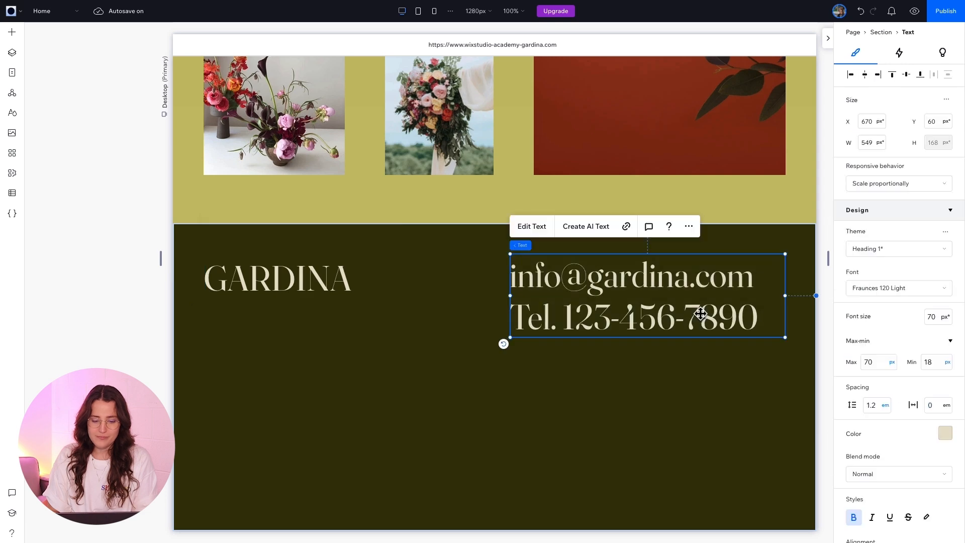
- Show the contact text's Docking, margins and padding settings with the 30% bottom margin
scroll("down", 3)
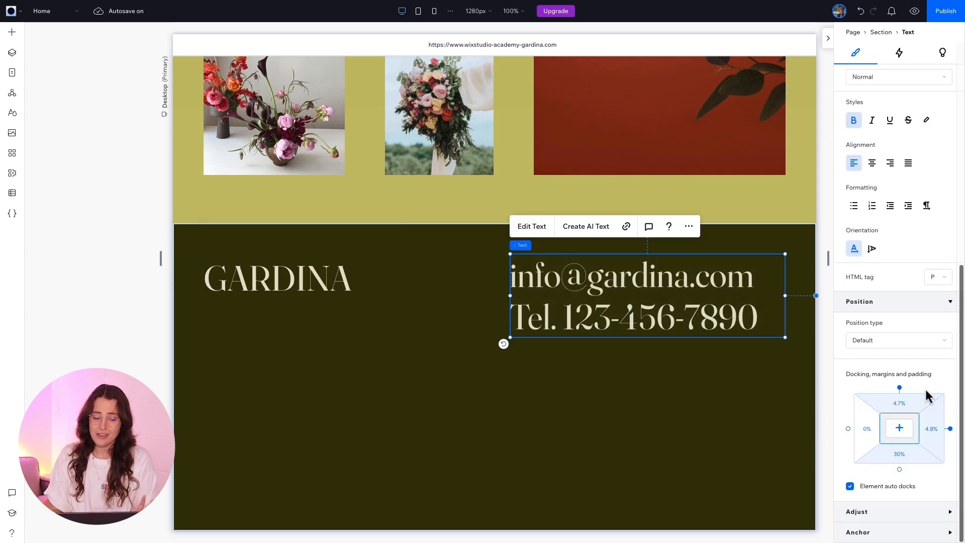
mouse_move(918, 458)
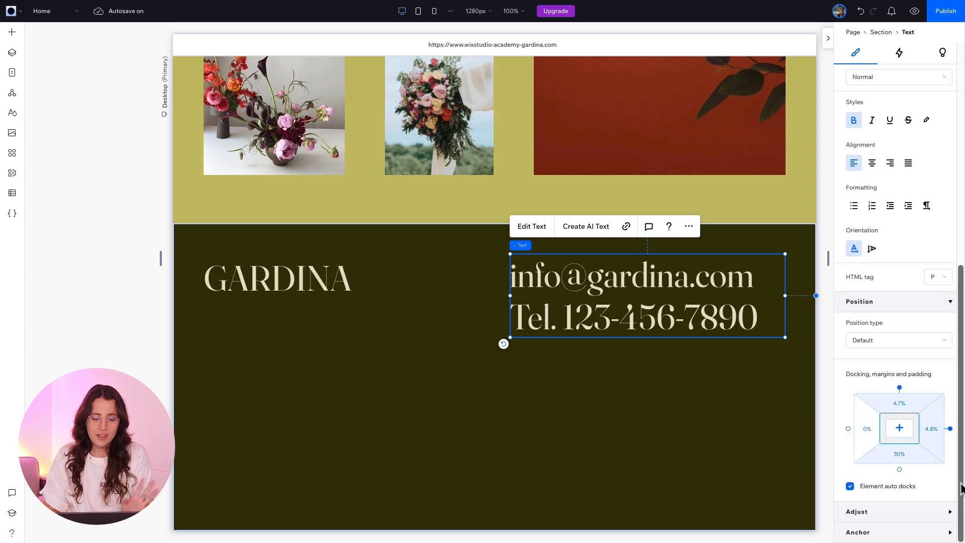
left_click(900, 455)
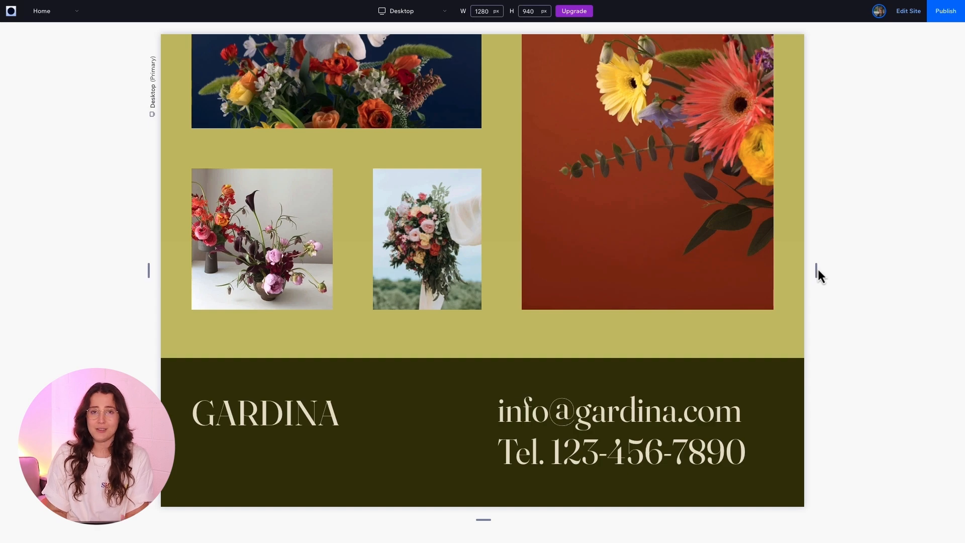
- Preview the site narrowed to the 760px tablet breakpoint to check the footer
left_click(412, 10)
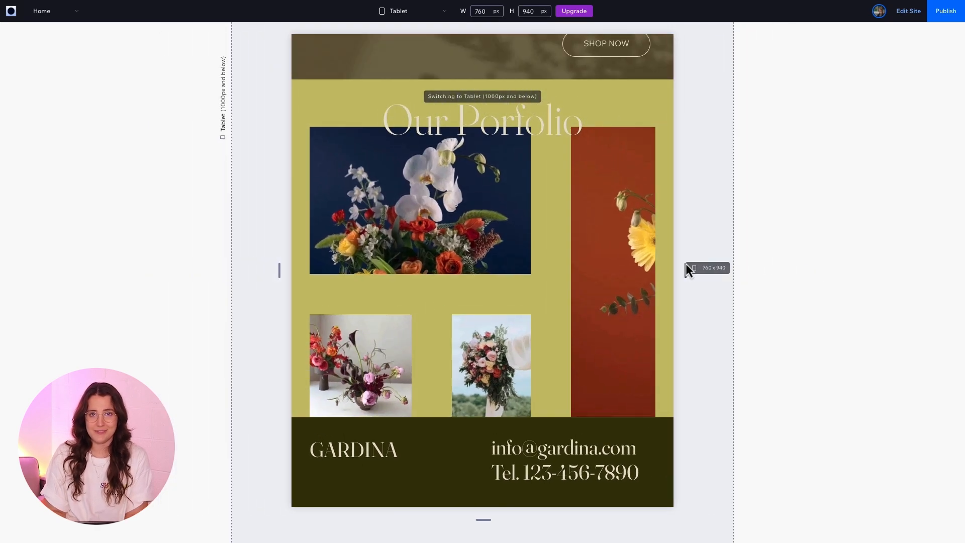